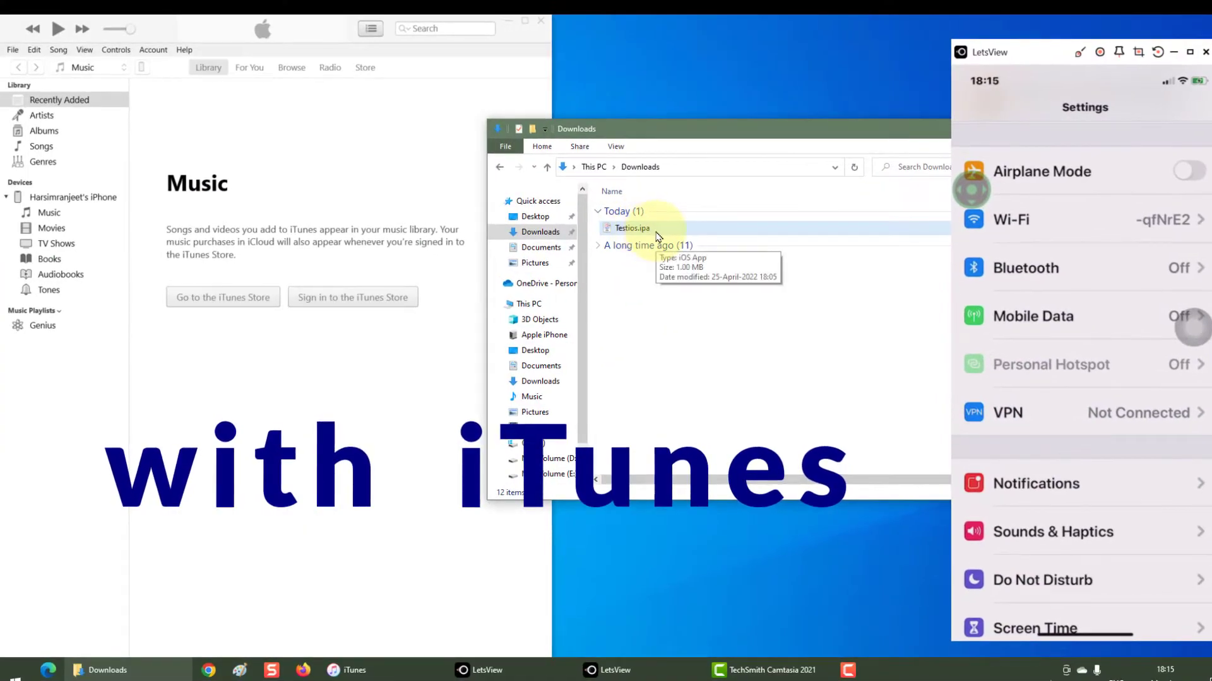
mouse_move(359, 180)
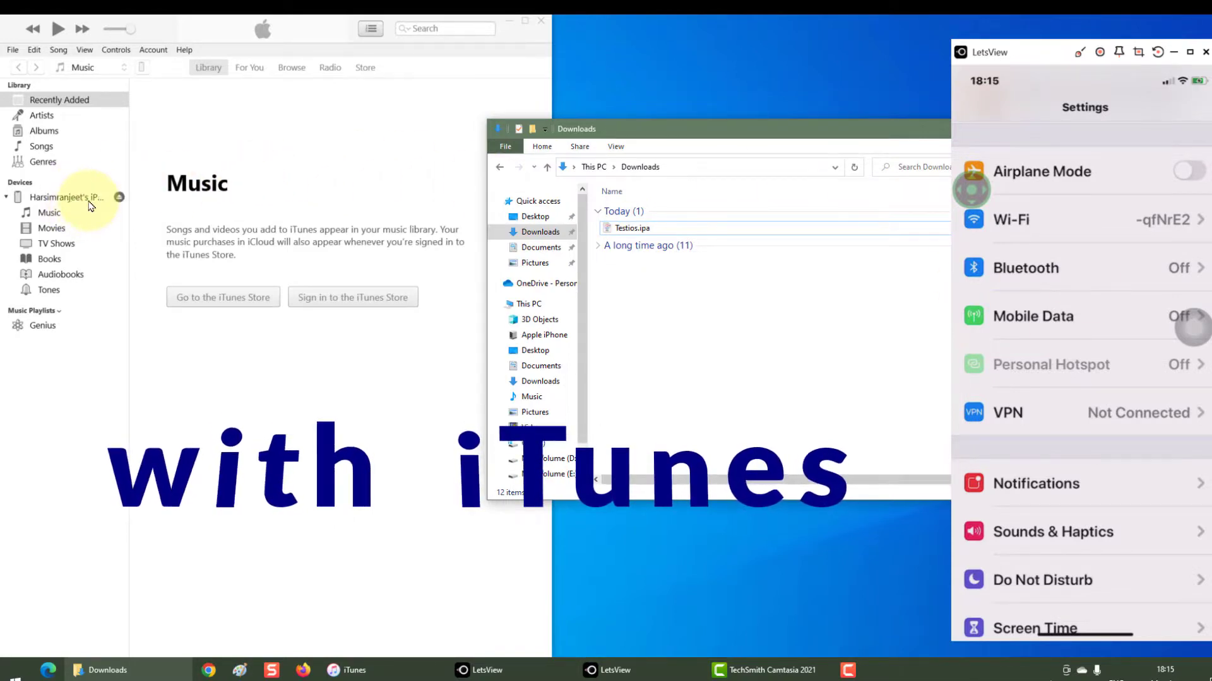
- On the mirrored iPhone, reach Screen Time's iTunes & App Store Purchases restrictions to allow installing apps
scroll("down", 3)
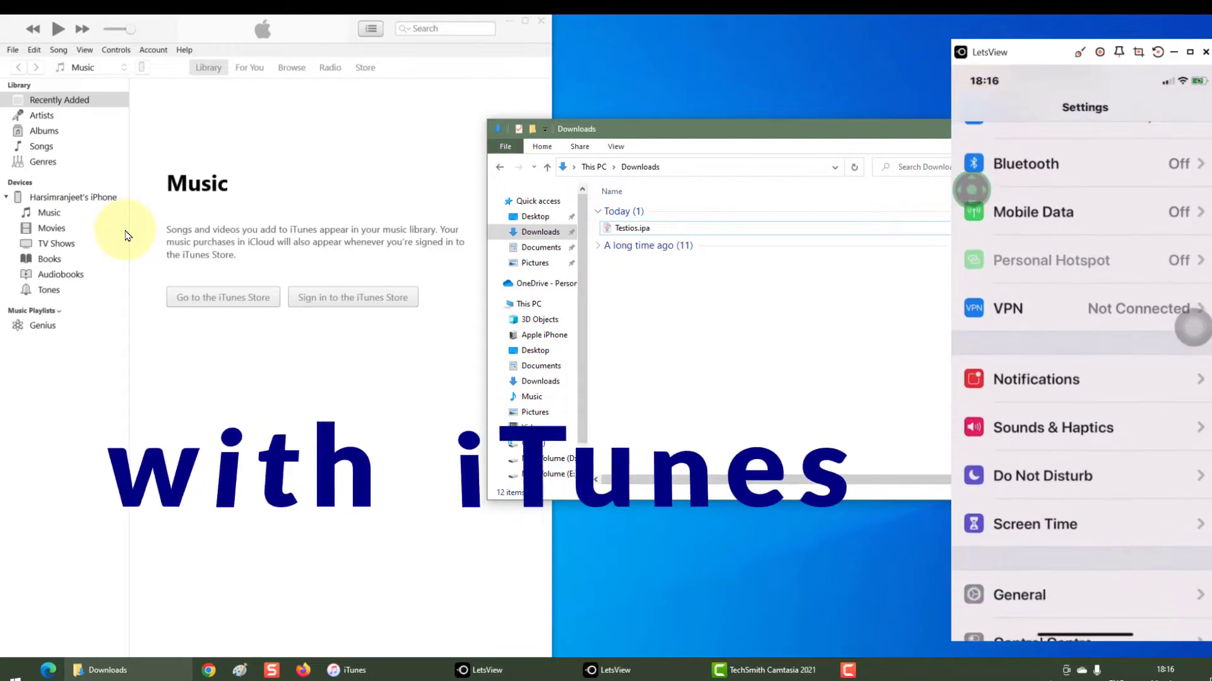
left_click(1035, 524)
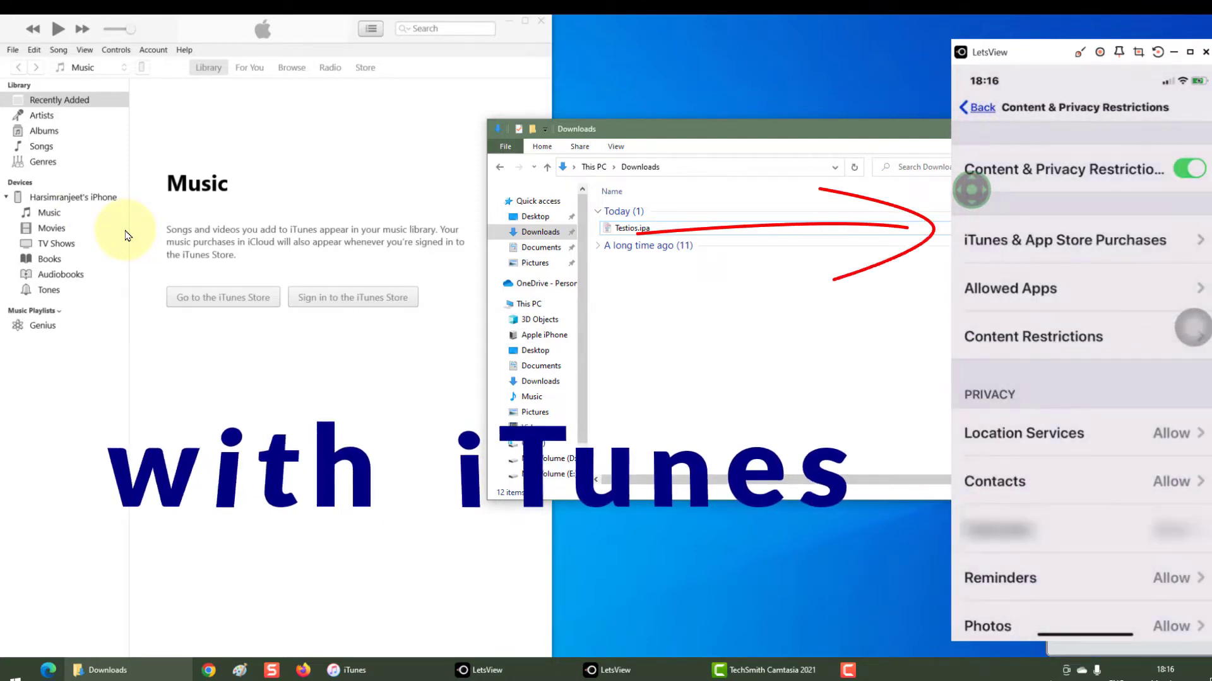
left_click(1063, 240)
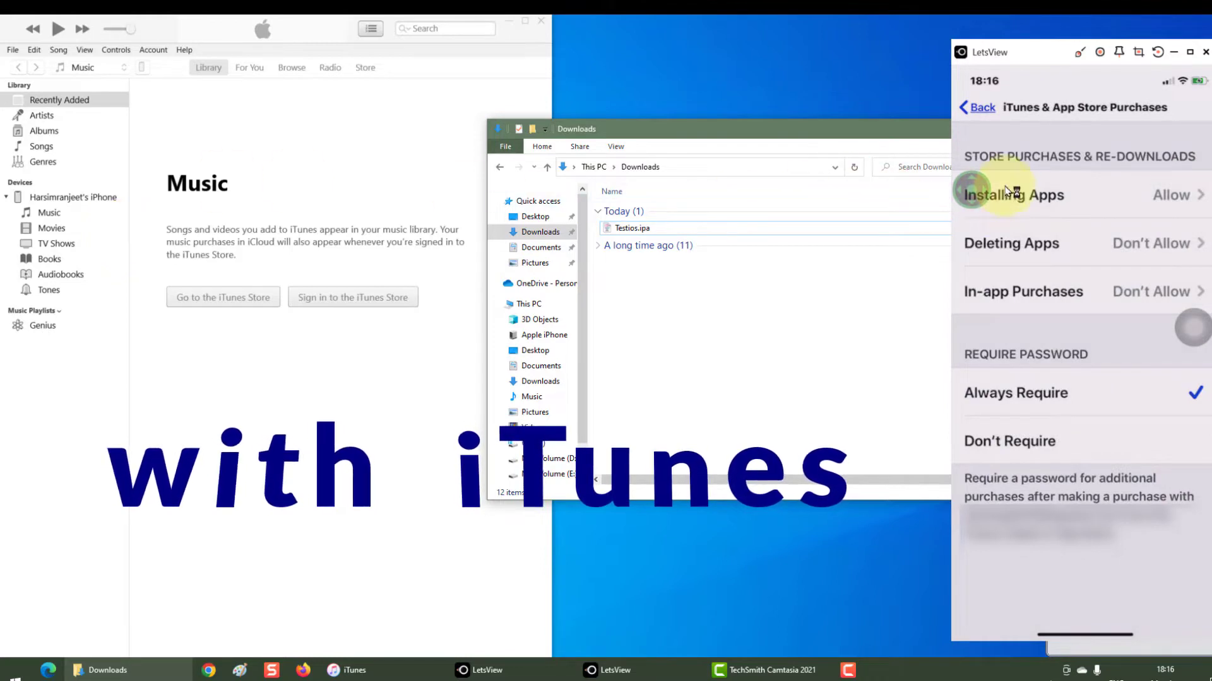
right_click(726, 232)
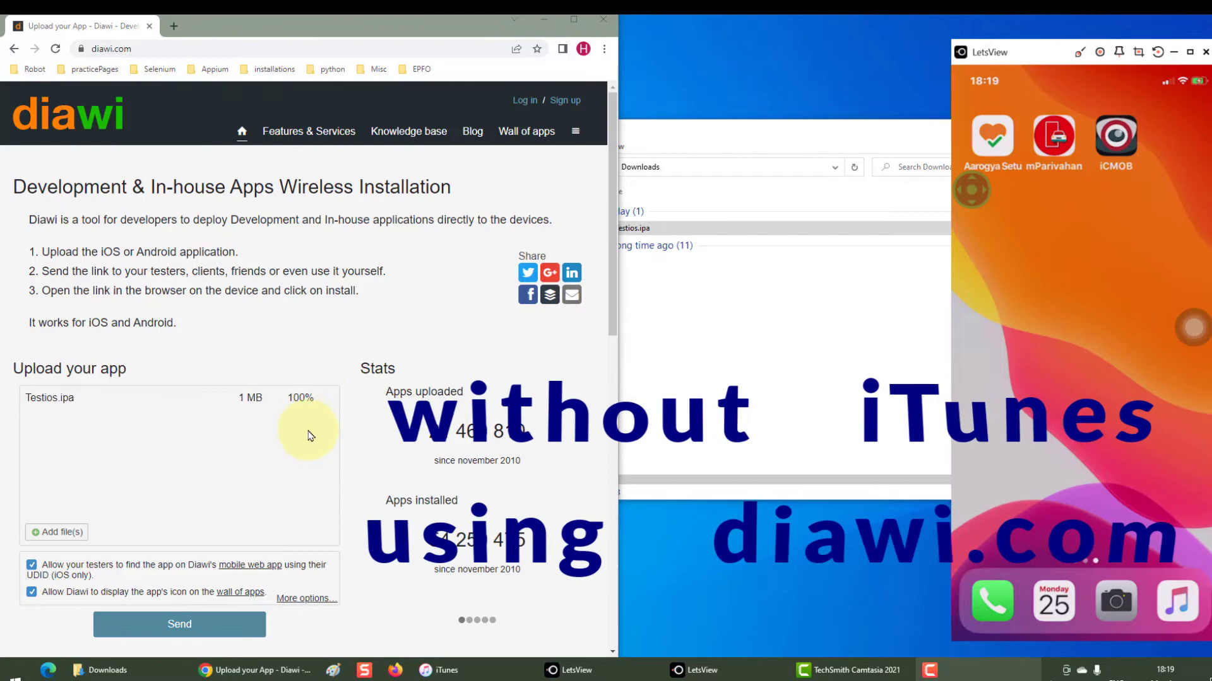
left_click(179, 624)
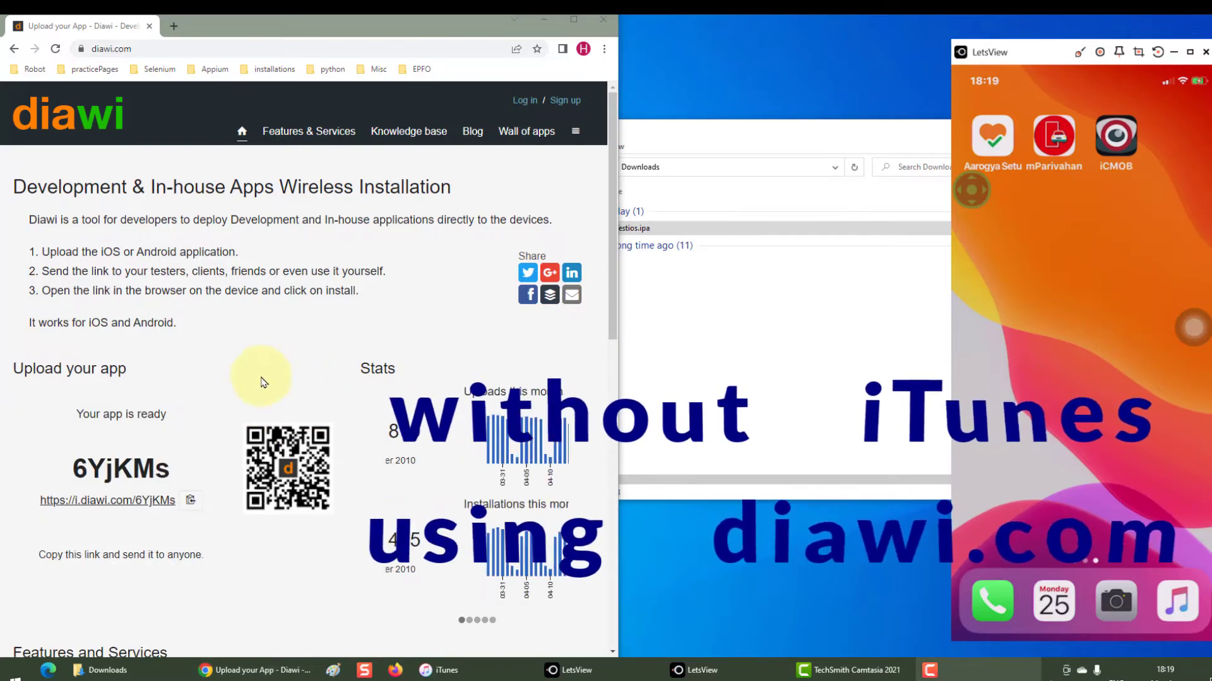